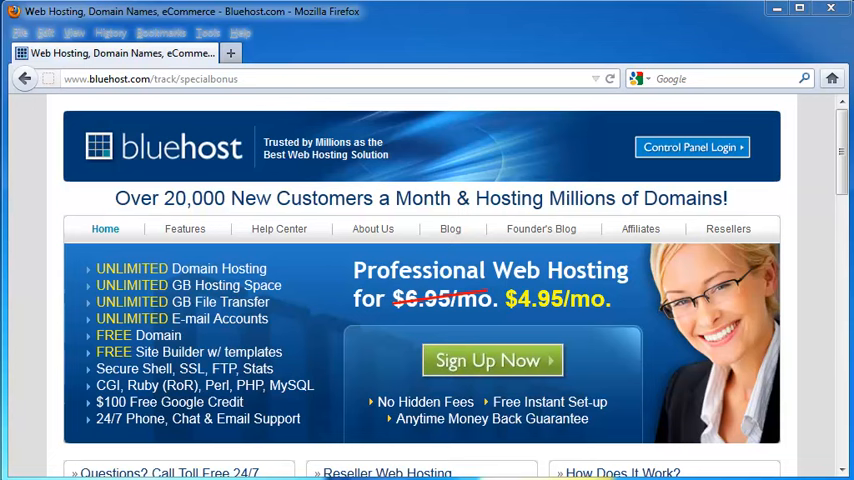
mouse_move(382, 96)
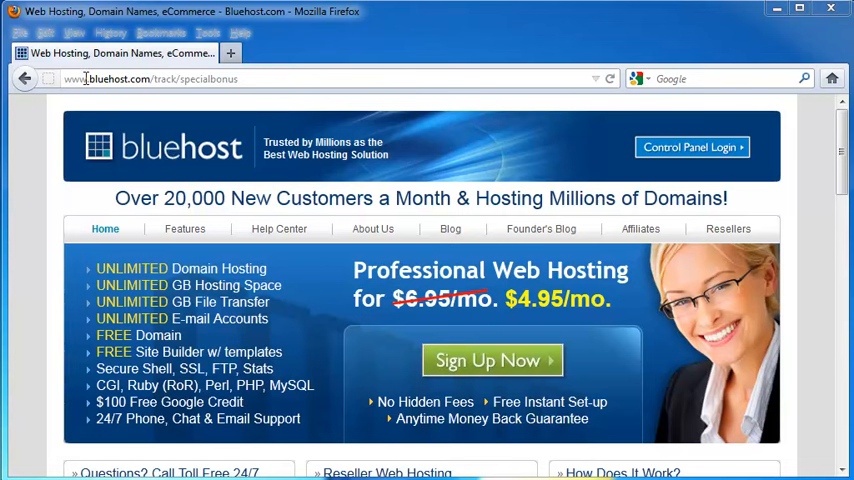
mouse_move(256, 78)
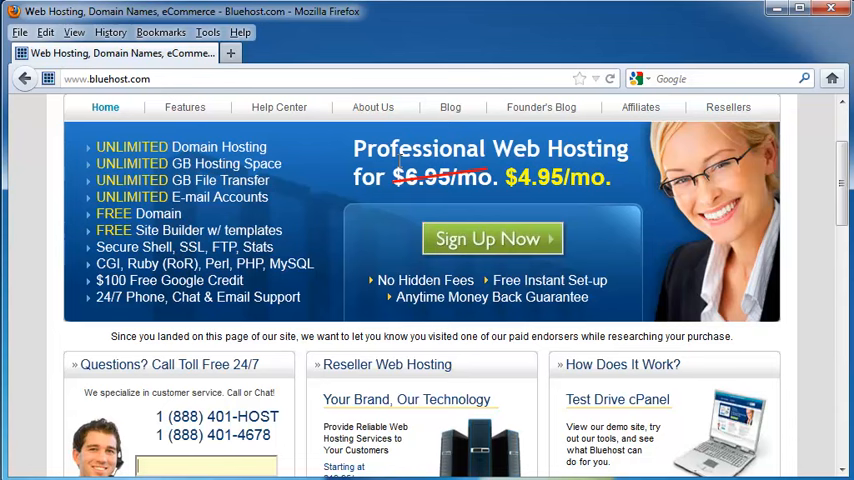
mouse_move(624, 220)
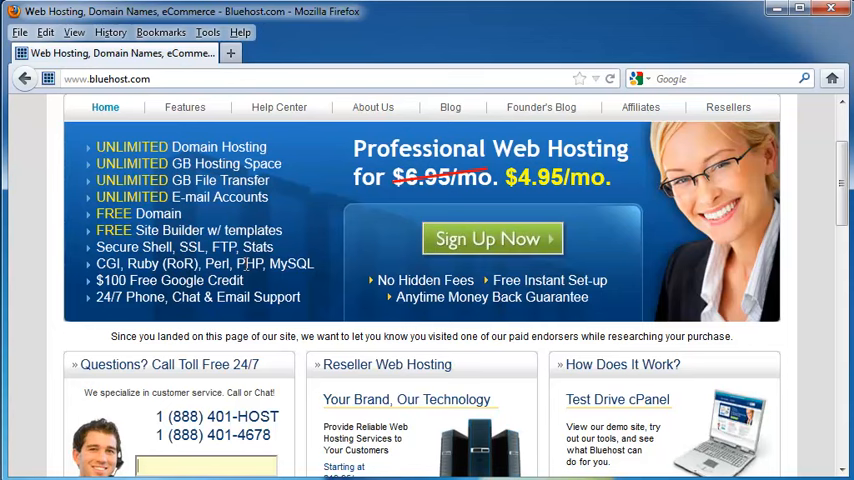
Step: Start the Sign Up Now flow at Step 1, keeping .com and choosing the existing-domain option
scroll("down", 3)
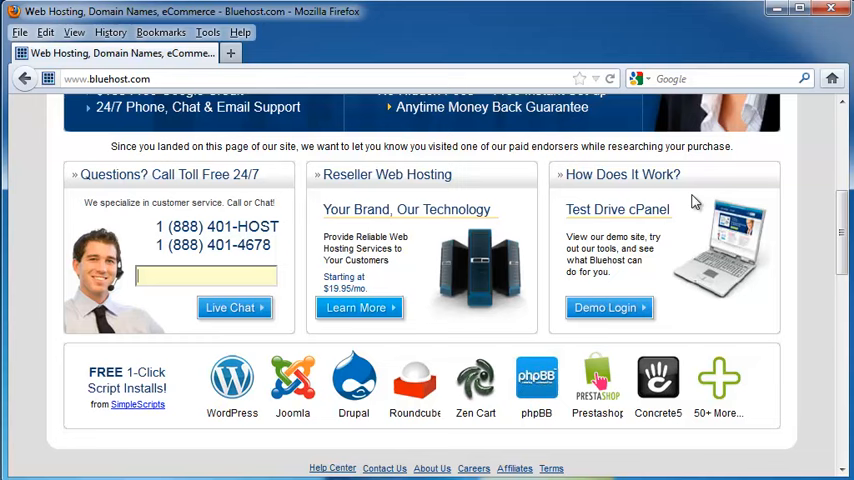
mouse_move(344, 178)
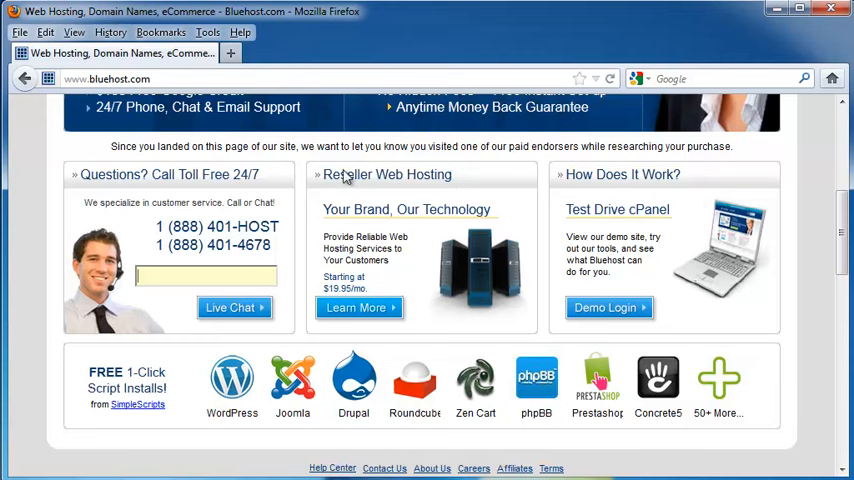
mouse_move(238, 380)
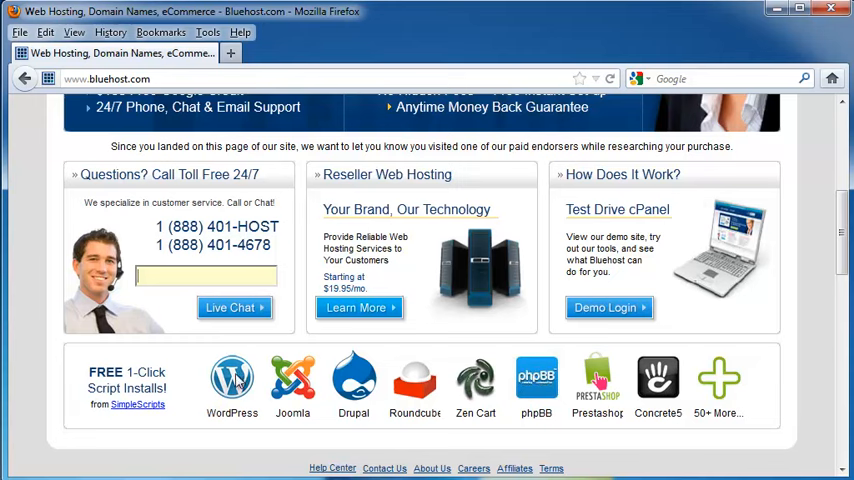
mouse_move(772, 420)
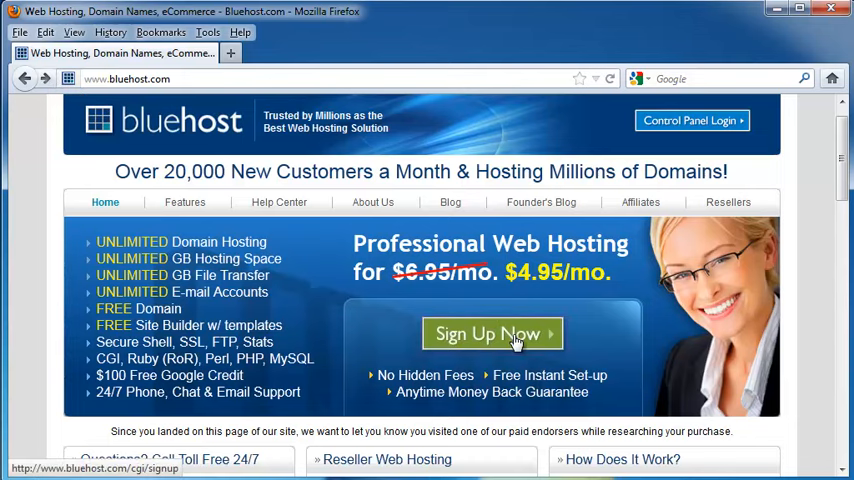
left_click(492, 332)
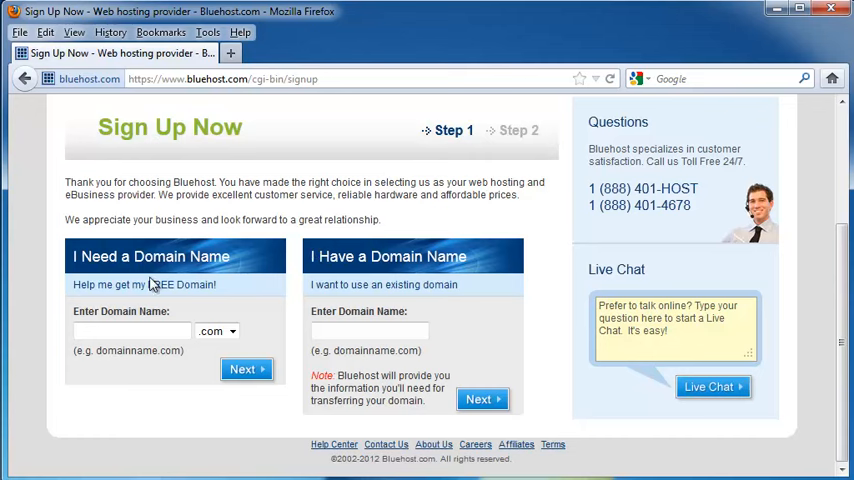
left_click(370, 330)
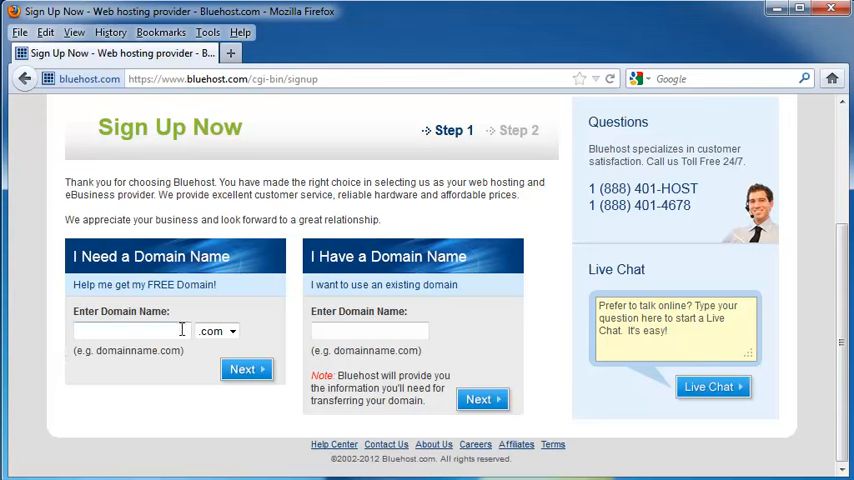
left_click(232, 332)
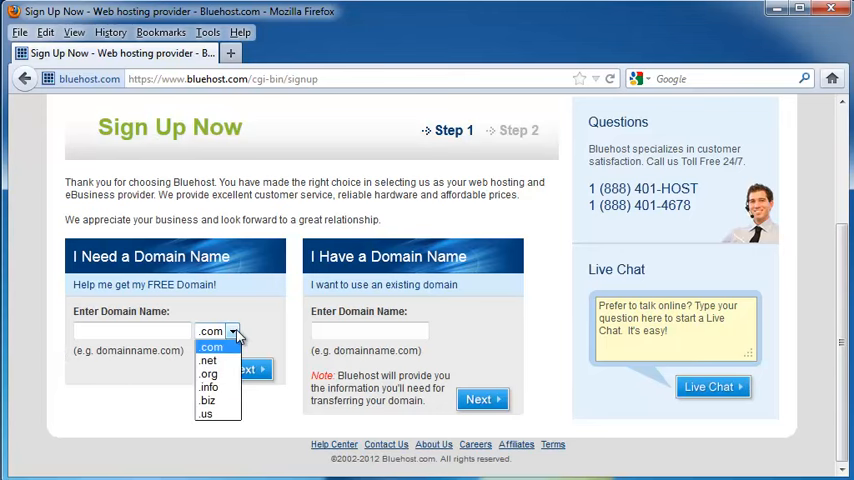
left_click(212, 346)
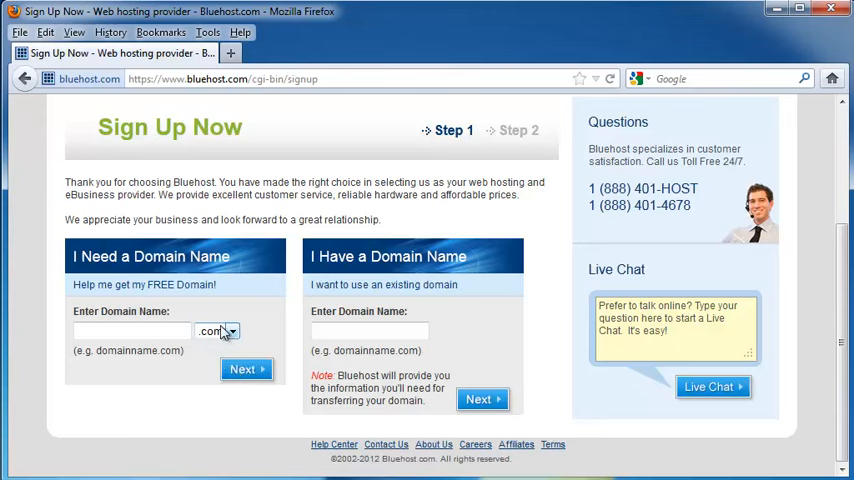
mouse_move(186, 312)
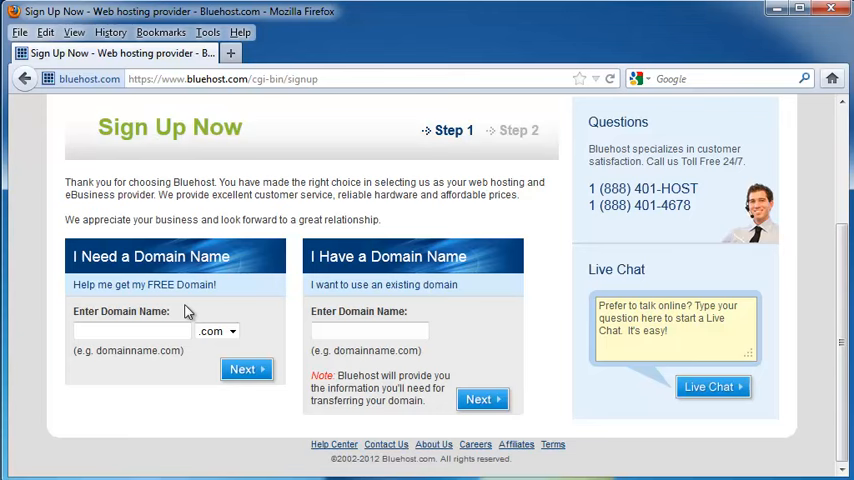
left_click(368, 330)
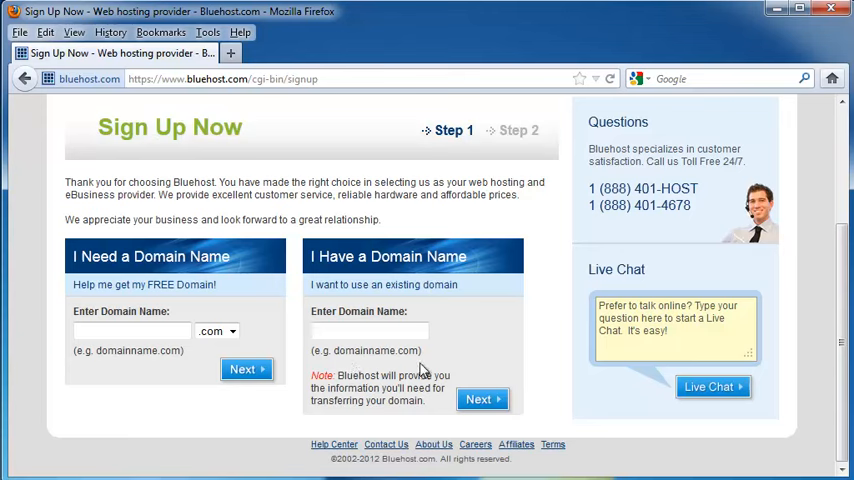
Step: Enter WordpressTutorialHub as the existing domain and continue to the account information step
type("W")
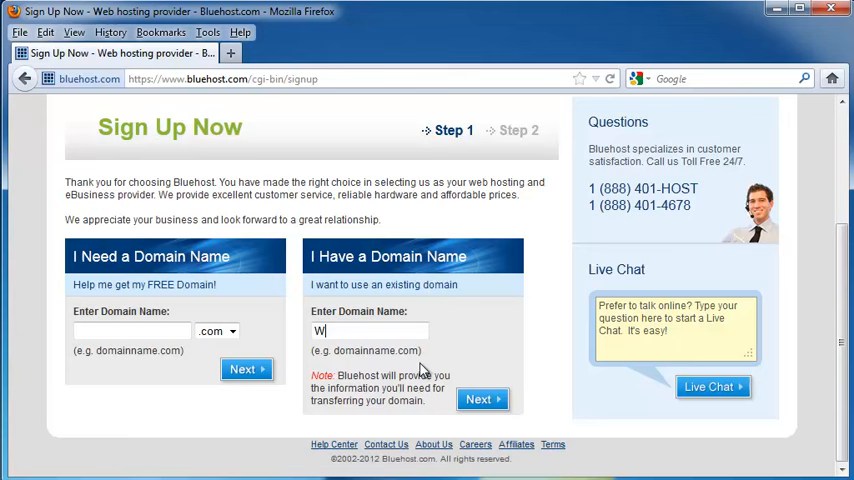
type("ordpress")
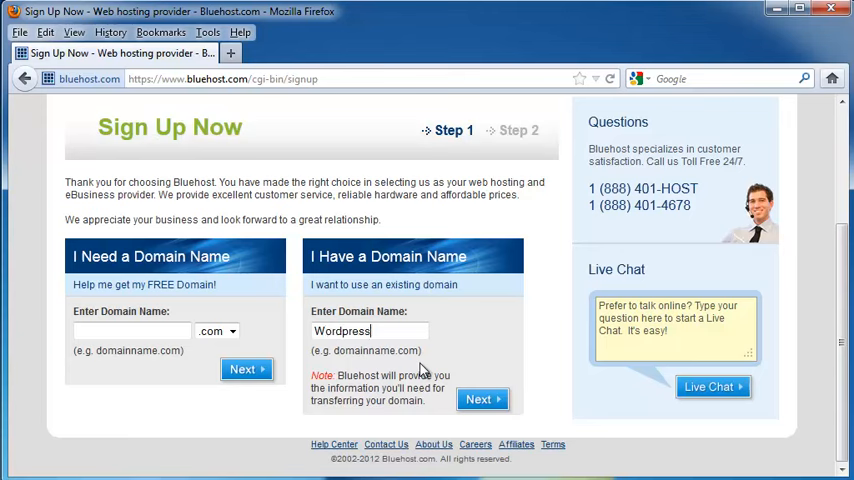
type("TutorialHub.com")
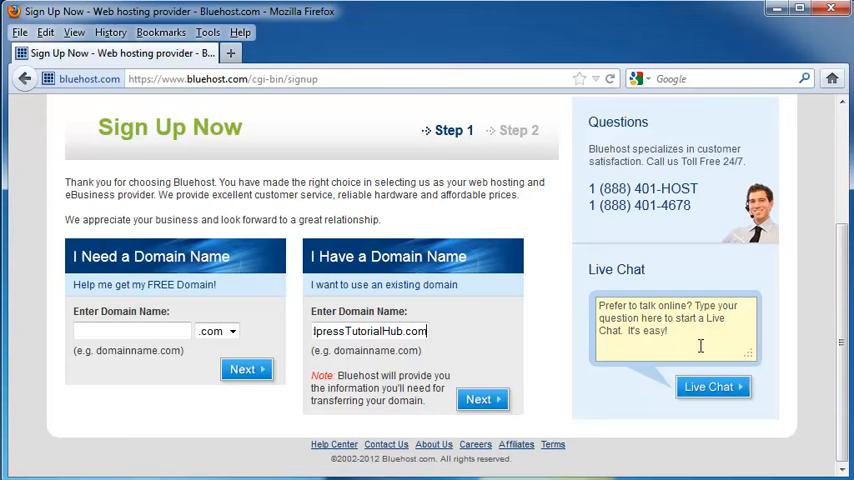
mouse_move(664, 324)
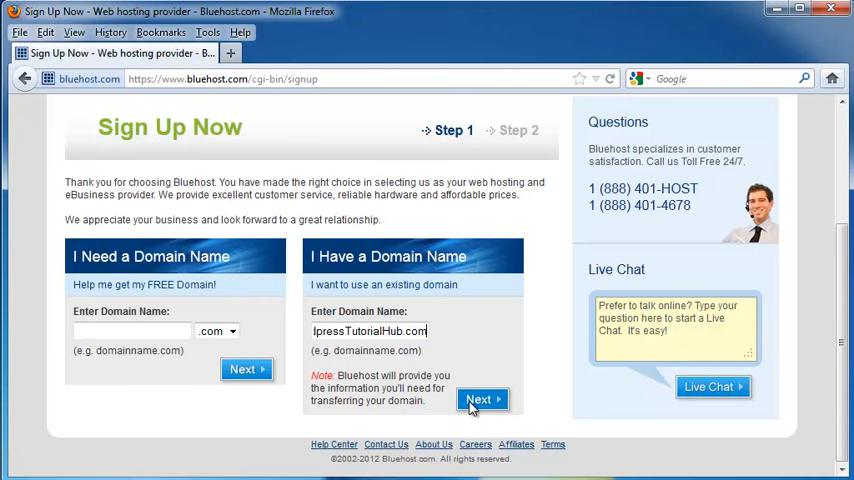
left_click(478, 400)
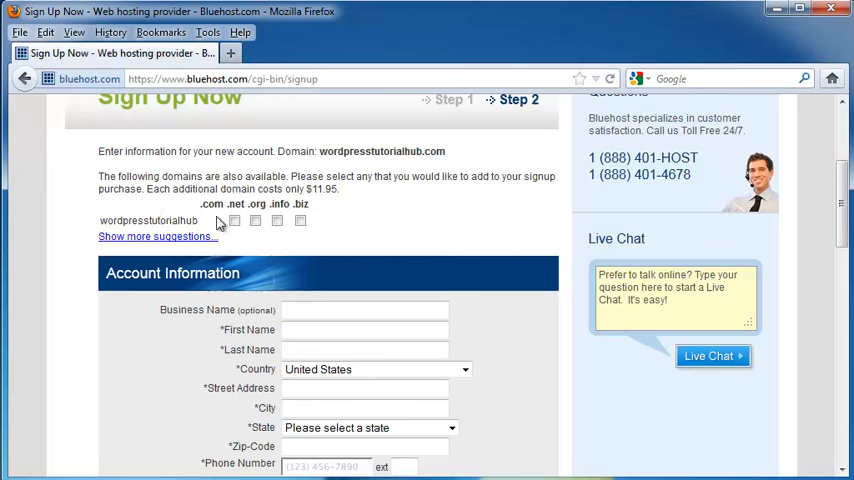
left_click(234, 220)
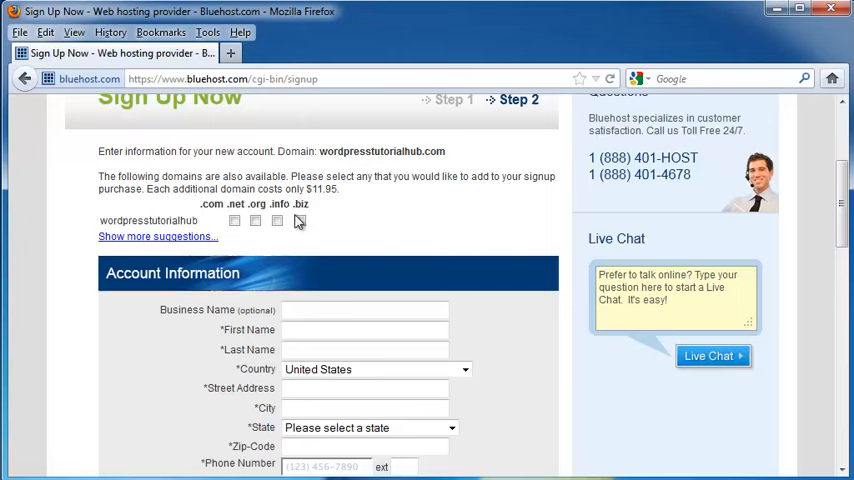
scroll("down", 3)
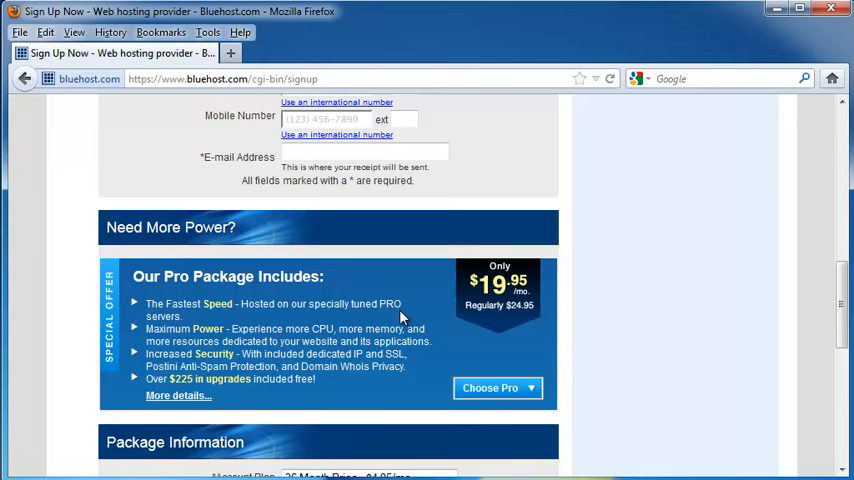
mouse_move(484, 328)
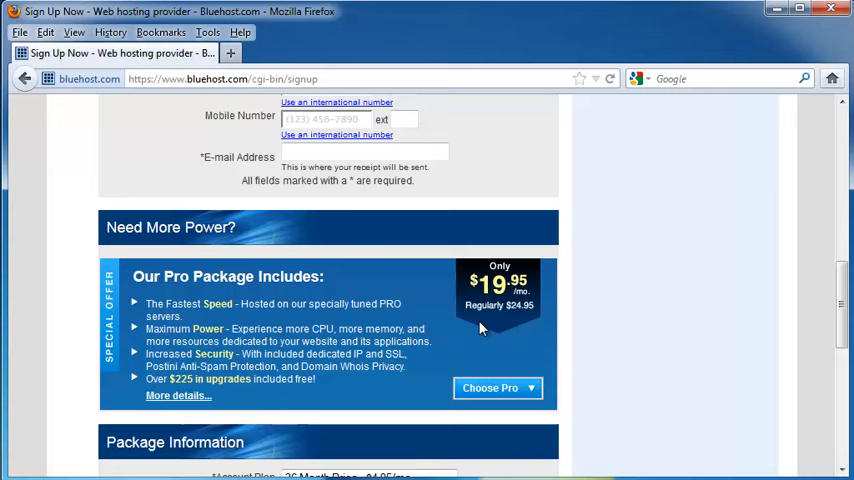
Step: Set the Account Plan to 24 Month Price - $5.95/mo. under Package Information
scroll("down", 3)
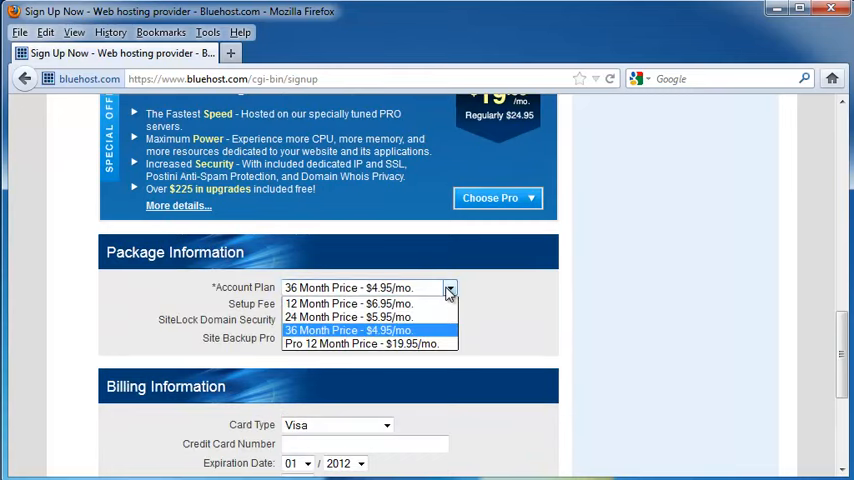
mouse_move(348, 304)
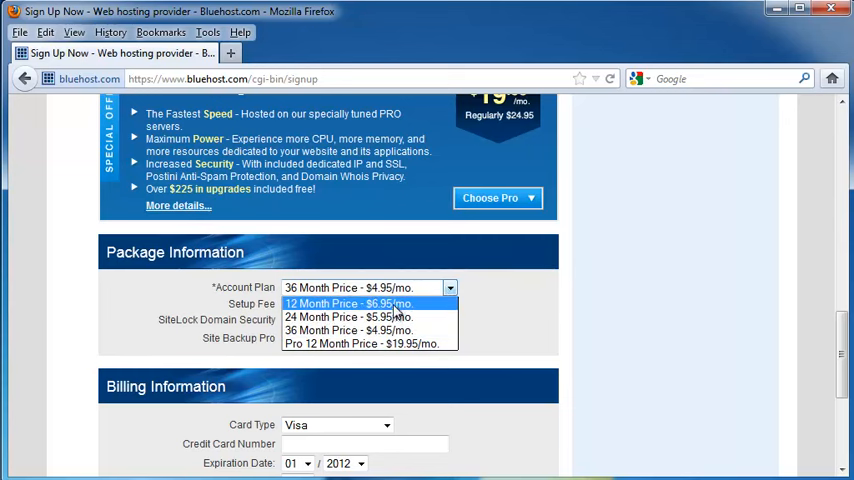
mouse_move(390, 344)
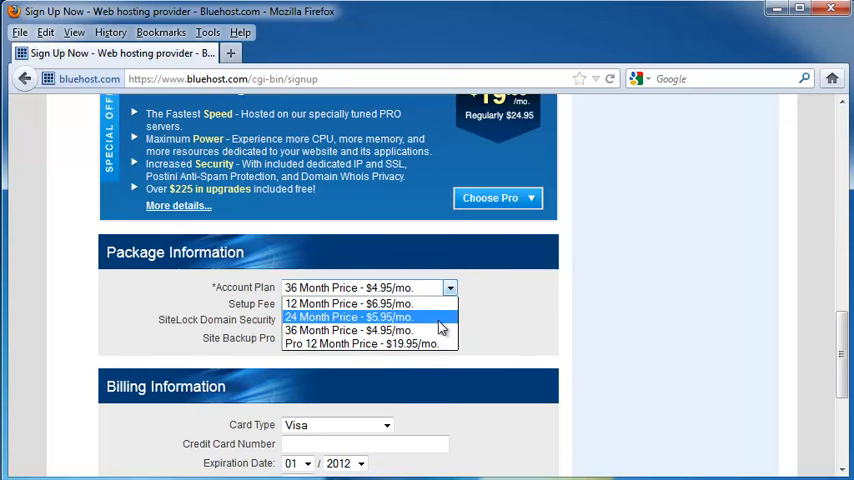
left_click(348, 316)
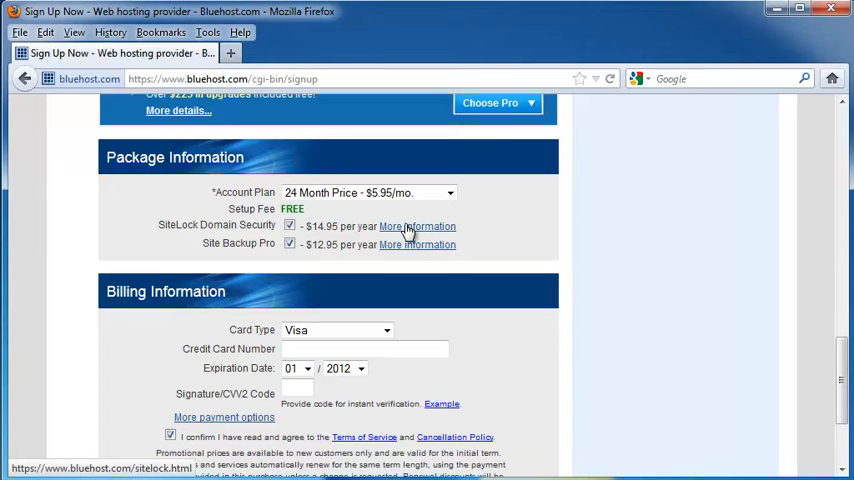
left_click(416, 226)
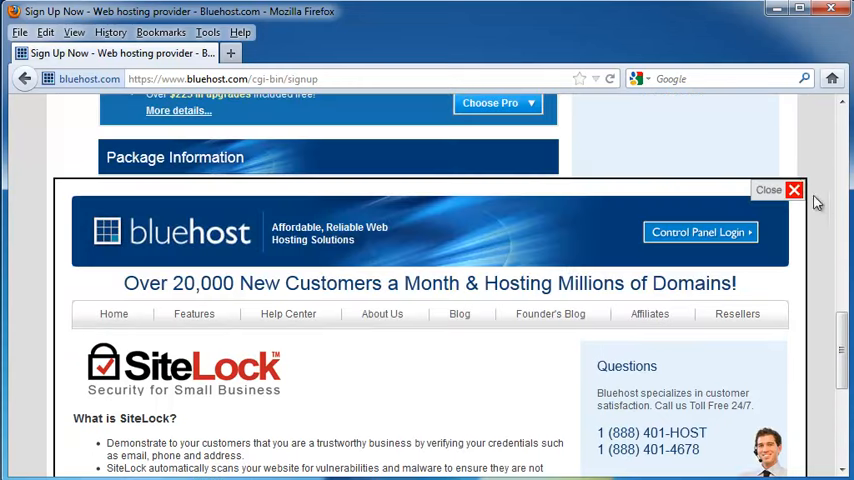
left_click(768, 188)
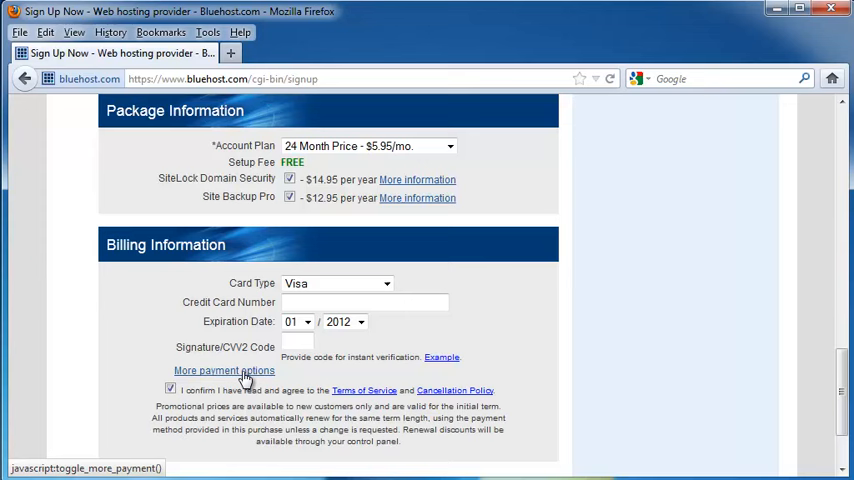
Step: Choose Master Card as the card type, accept the terms and submit the billing details
left_click(224, 370)
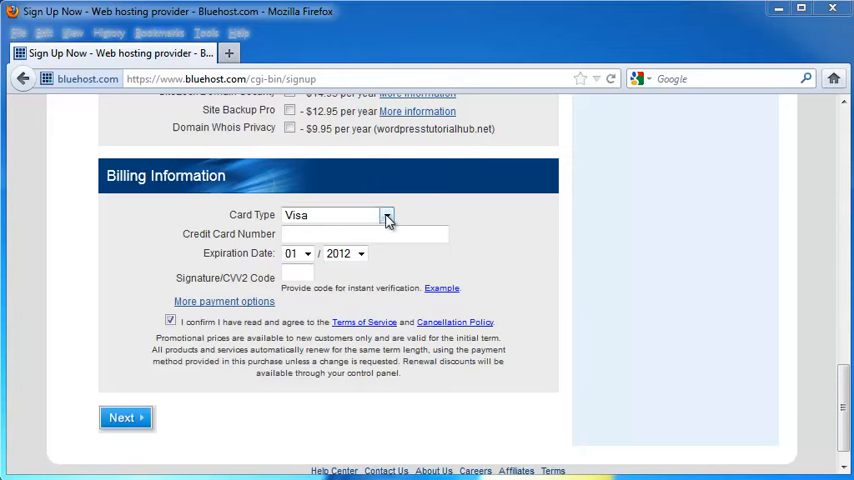
left_click(336, 216)
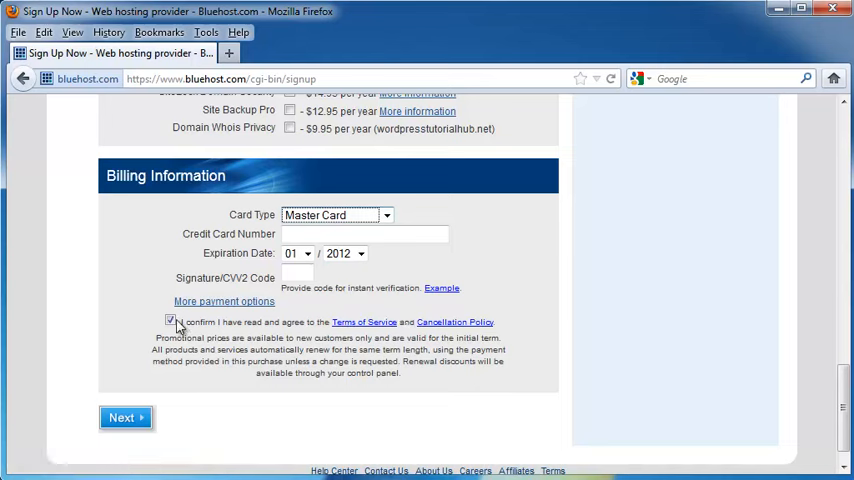
left_click(170, 320)
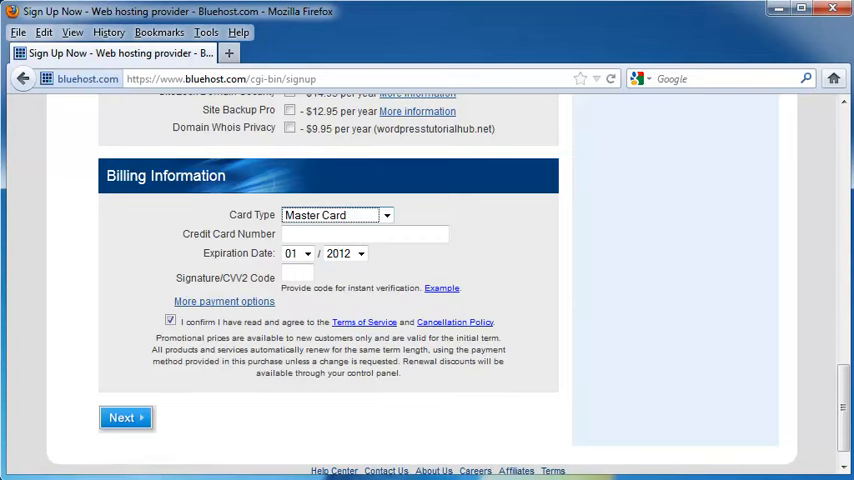
left_click(120, 416)
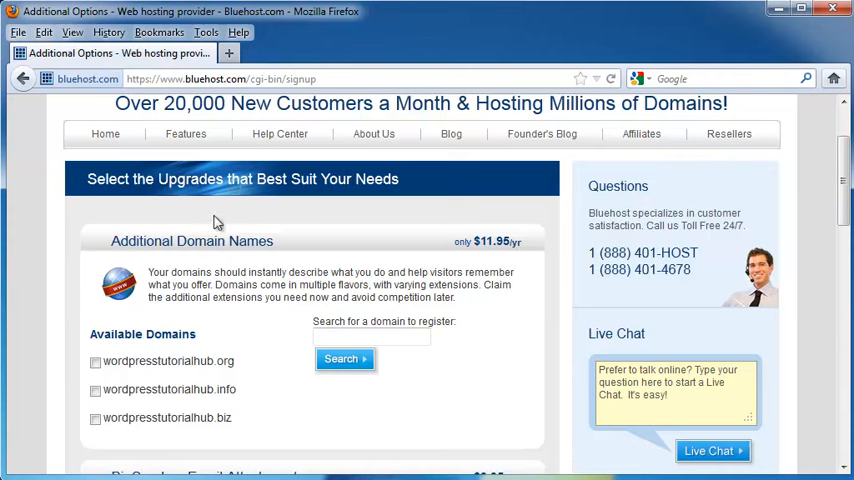
Step: Scroll through the Additional Options offers without adding any, leaving the upgrade total at $0.00
scroll("down", 3)
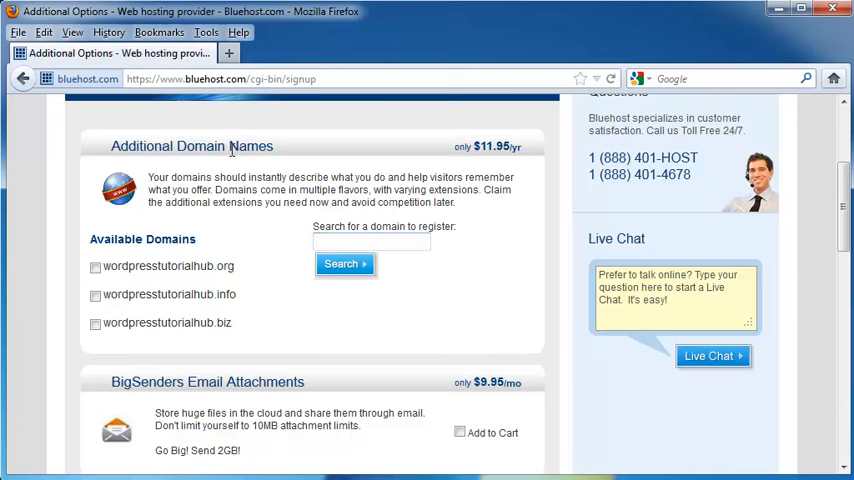
mouse_move(484, 276)
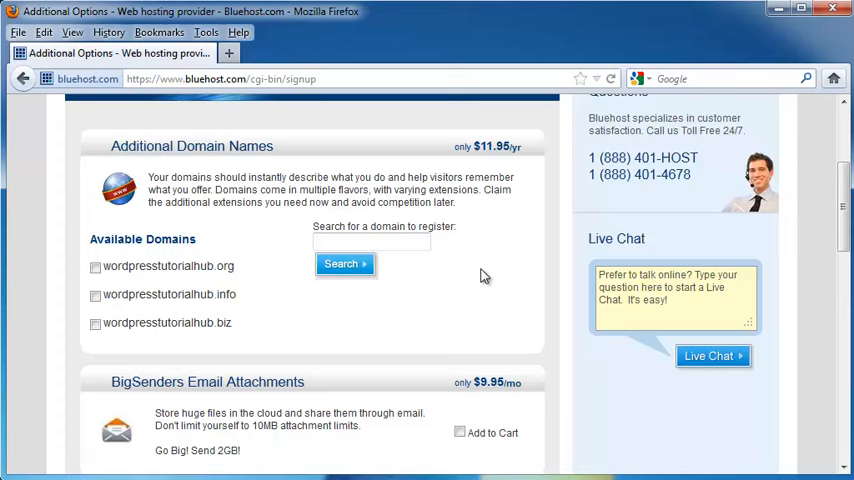
scroll("down", 3)
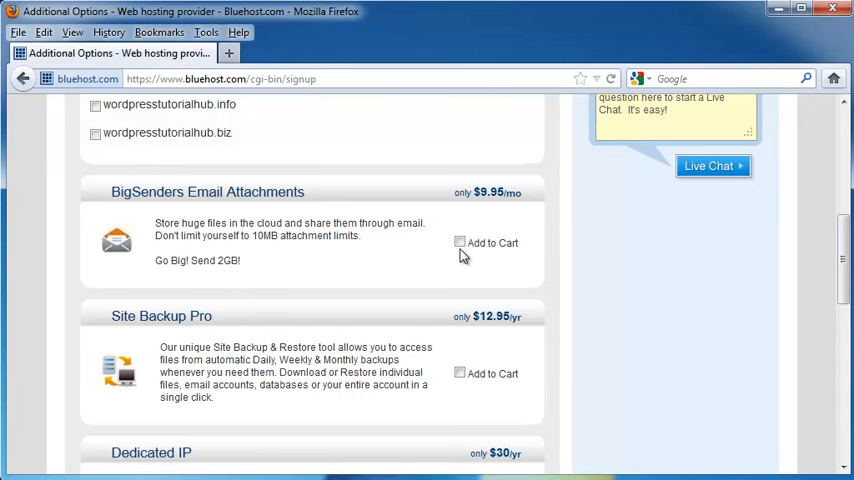
scroll("down", 3)
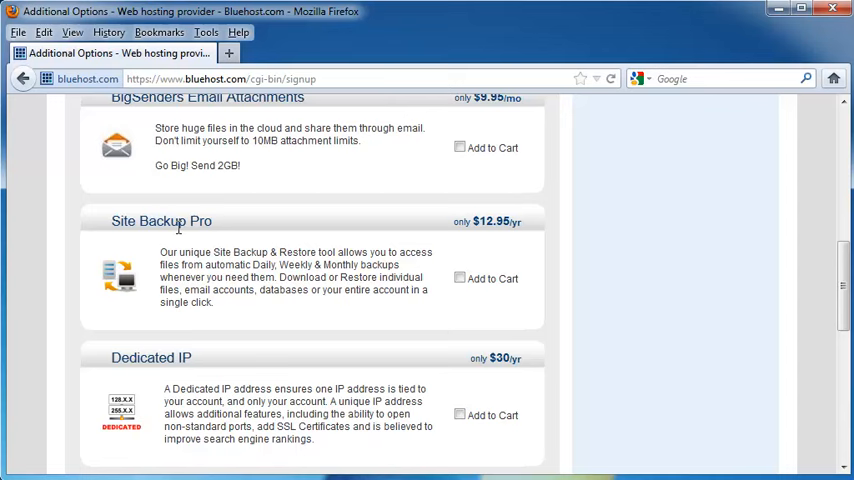
mouse_move(500, 228)
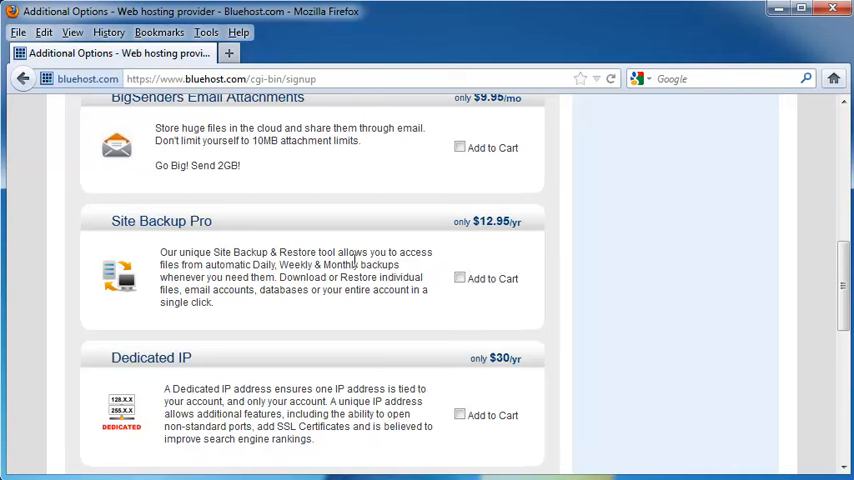
scroll("down", 3)
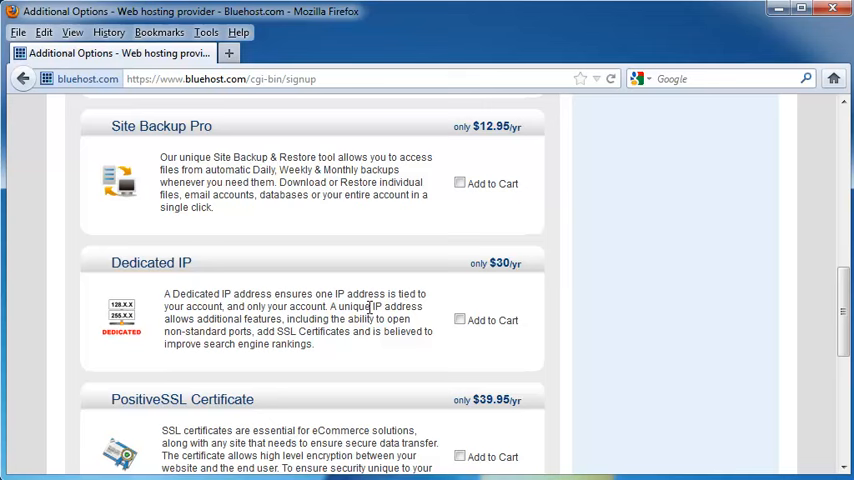
mouse_move(312, 336)
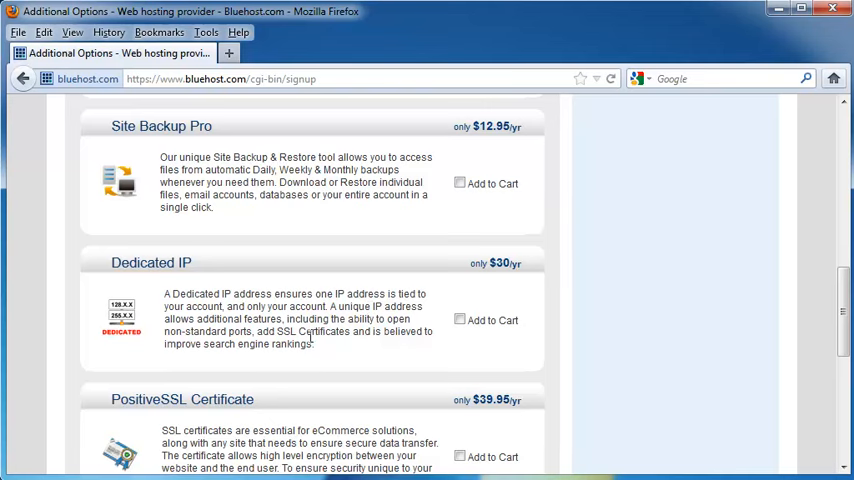
scroll("down", 3)
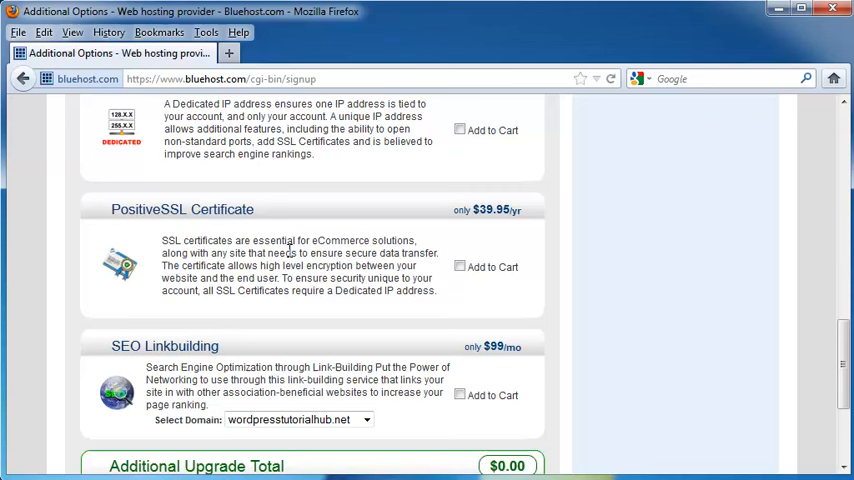
scroll("down", 3)
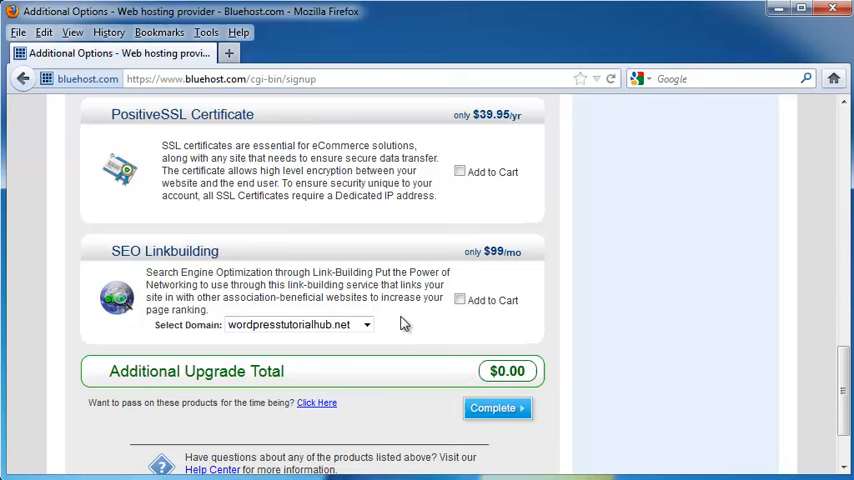
Step: Keep wordpresstutorialhub.net as the selected domain and complete the order with no upgrades
left_click(368, 324)
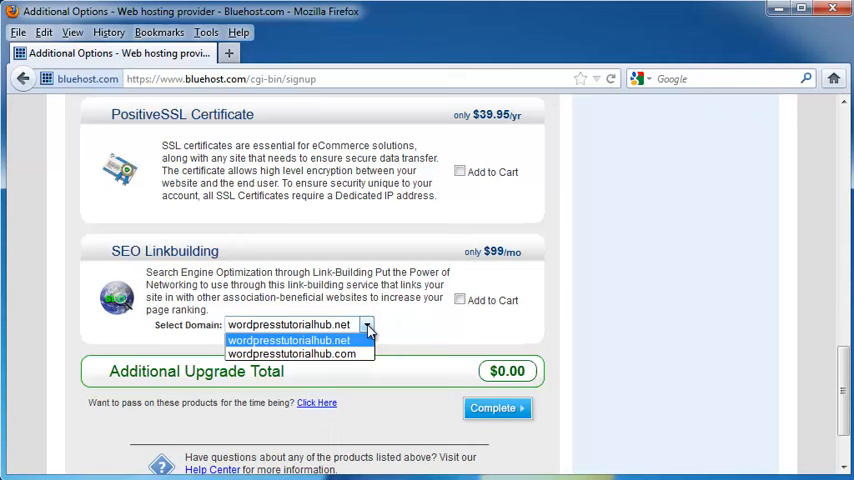
left_click(288, 340)
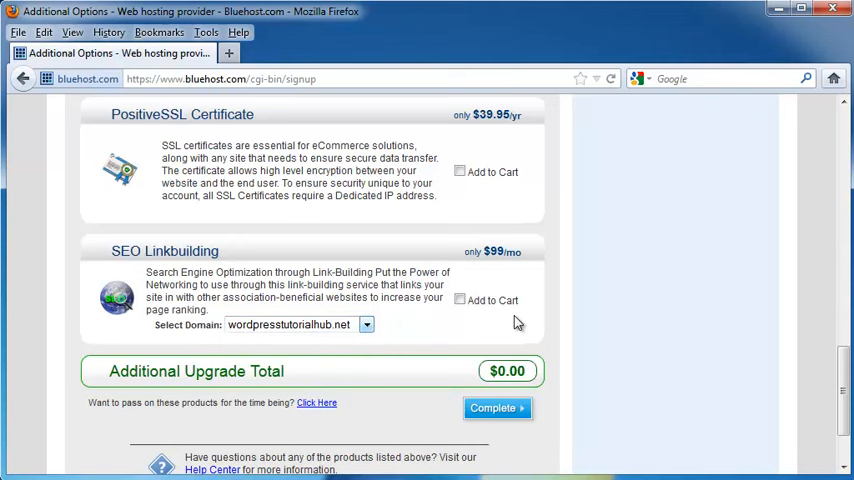
mouse_move(522, 392)
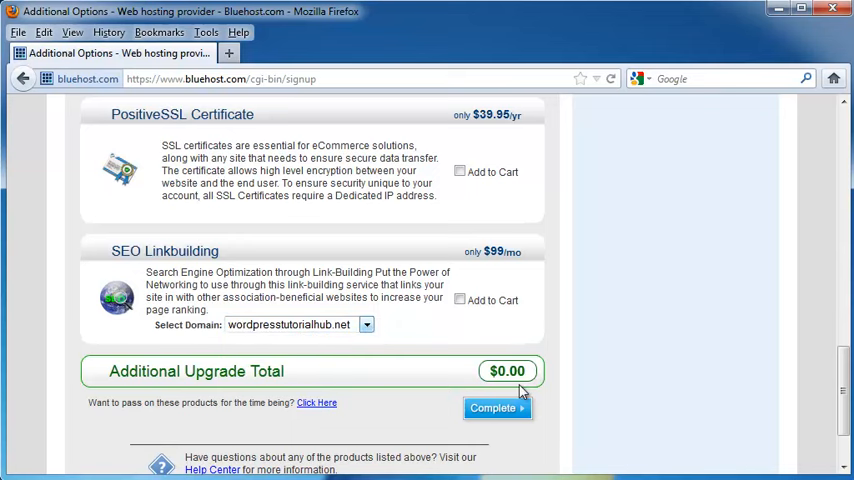
scroll("down", 3)
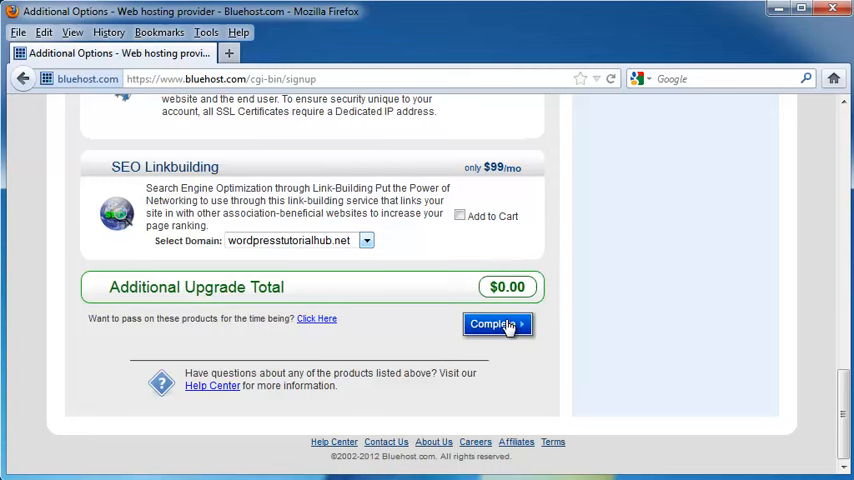
left_click(496, 324)
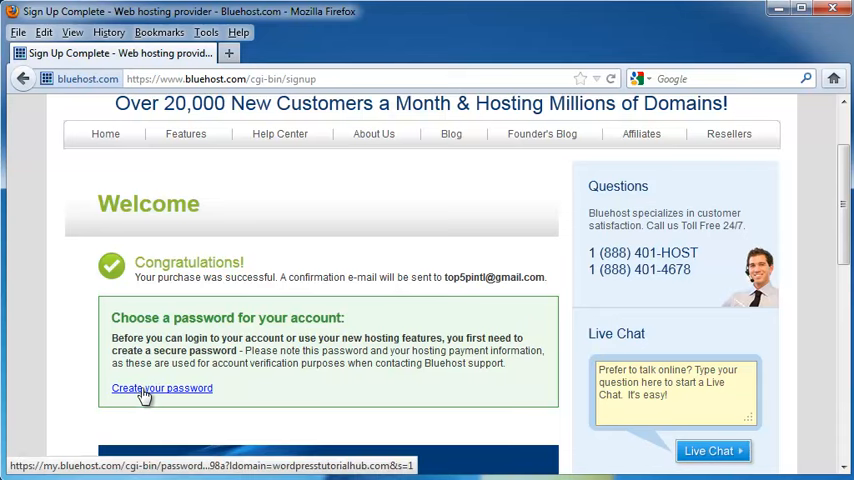
Step: Follow the 'Create your password' link from the Welcome page
left_click(162, 388)
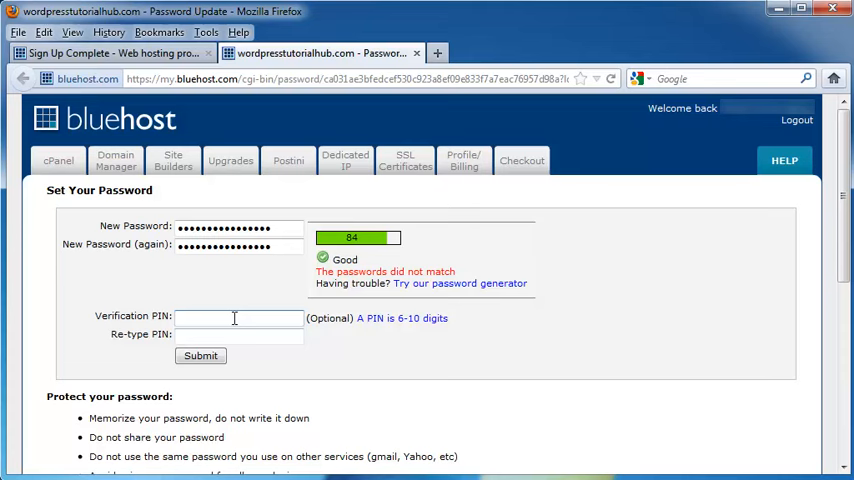
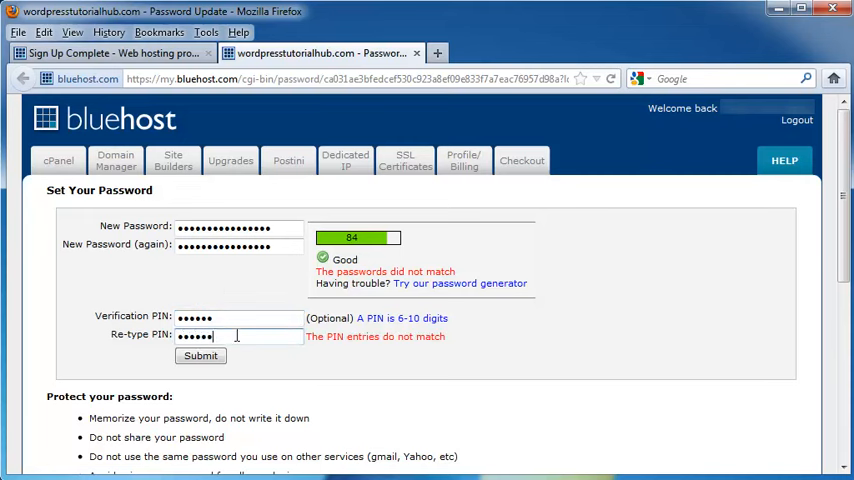
triple_click(240, 318)
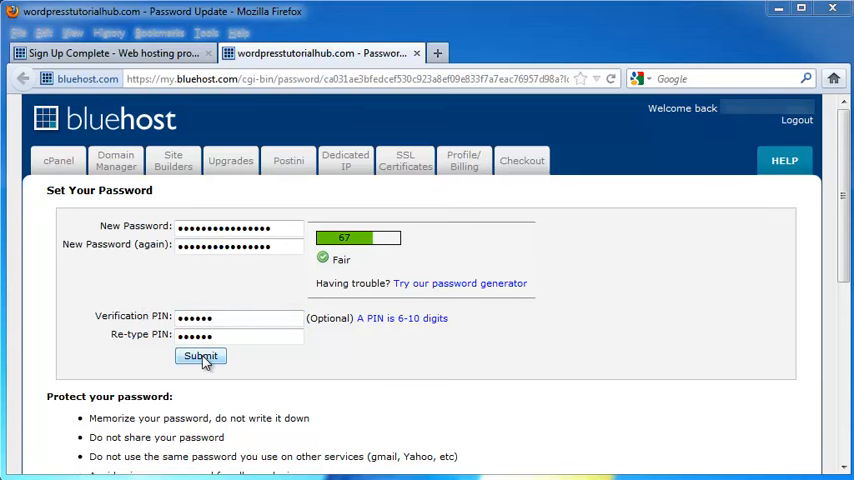
left_click(200, 356)
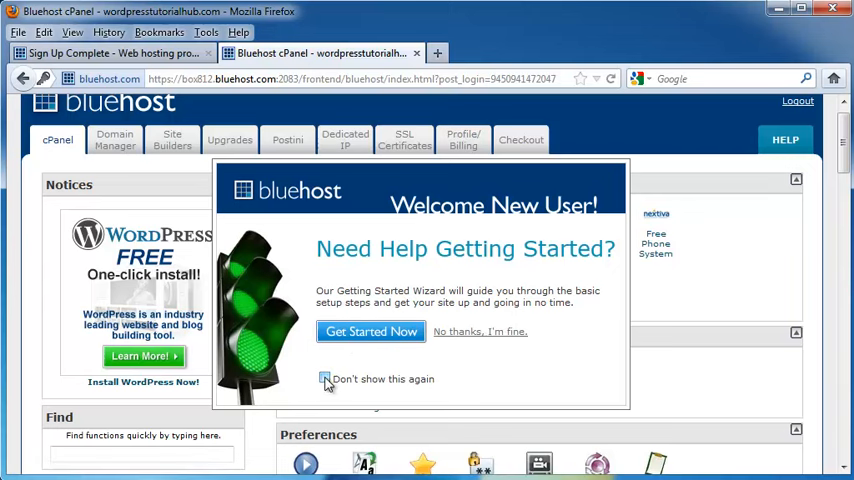
Step: Tick 'Don't show this again' and decline the Welcome New User wizard, leaving cPanel home showing
left_click(324, 378)
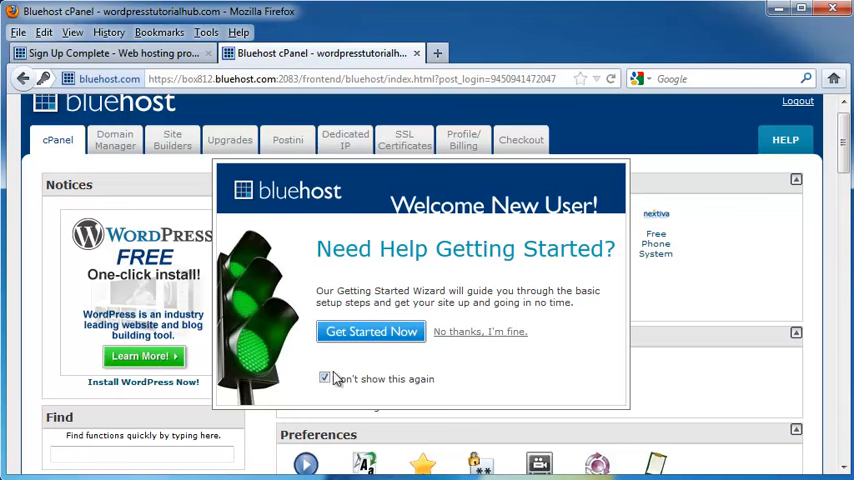
mouse_move(478, 328)
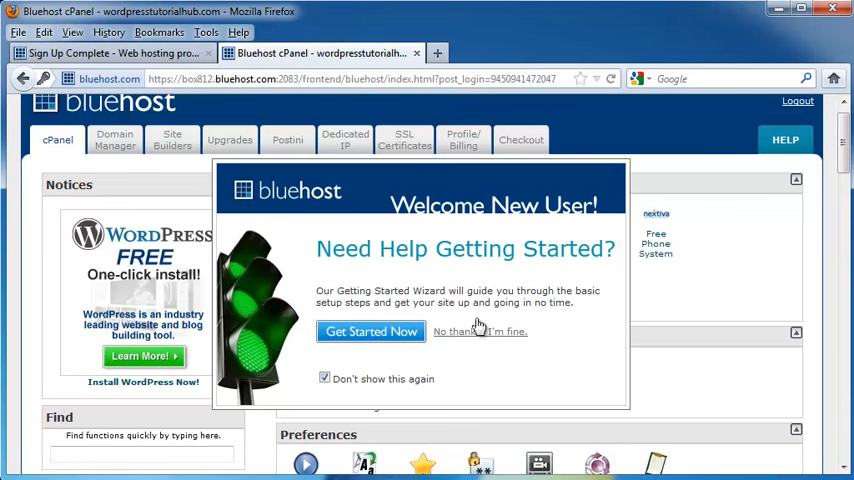
left_click(478, 332)
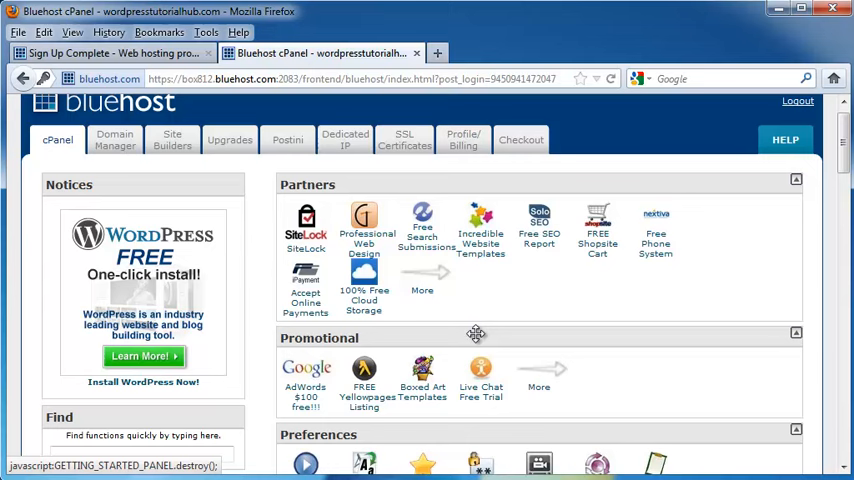